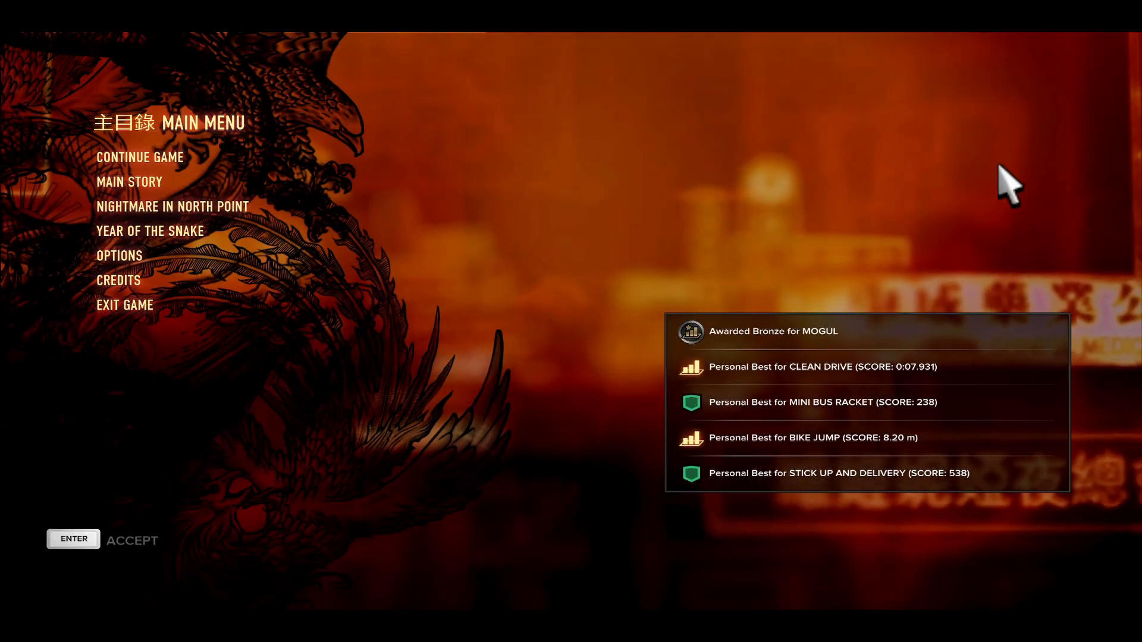
mouse_move(972, 182)
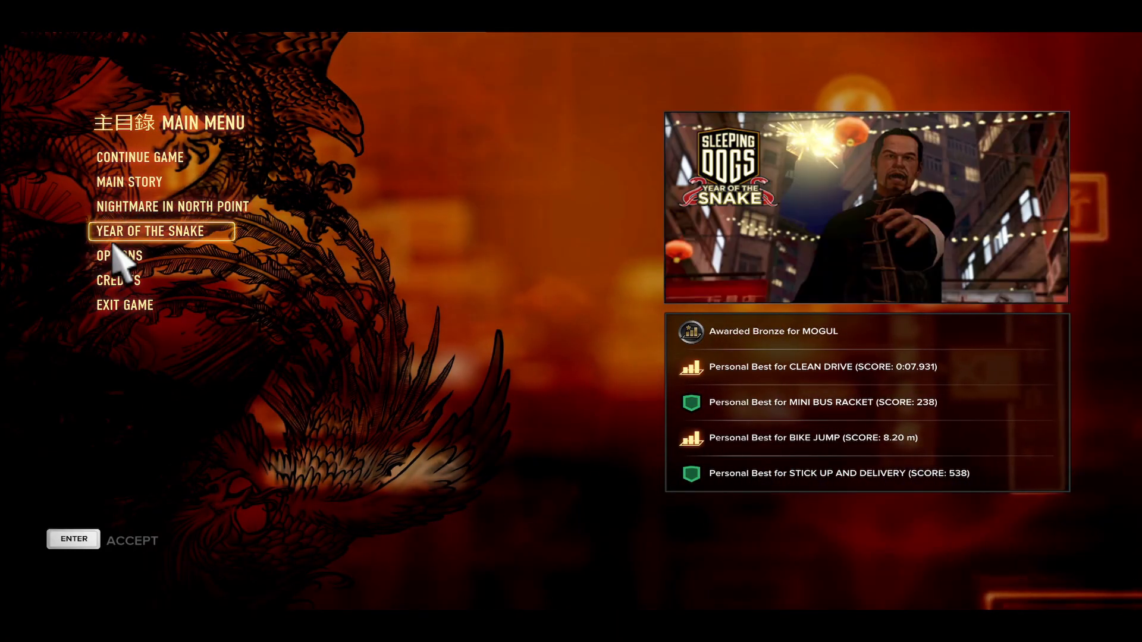
Step: Expand OPTIONS on the main menu to show its categories
left_click(120, 256)
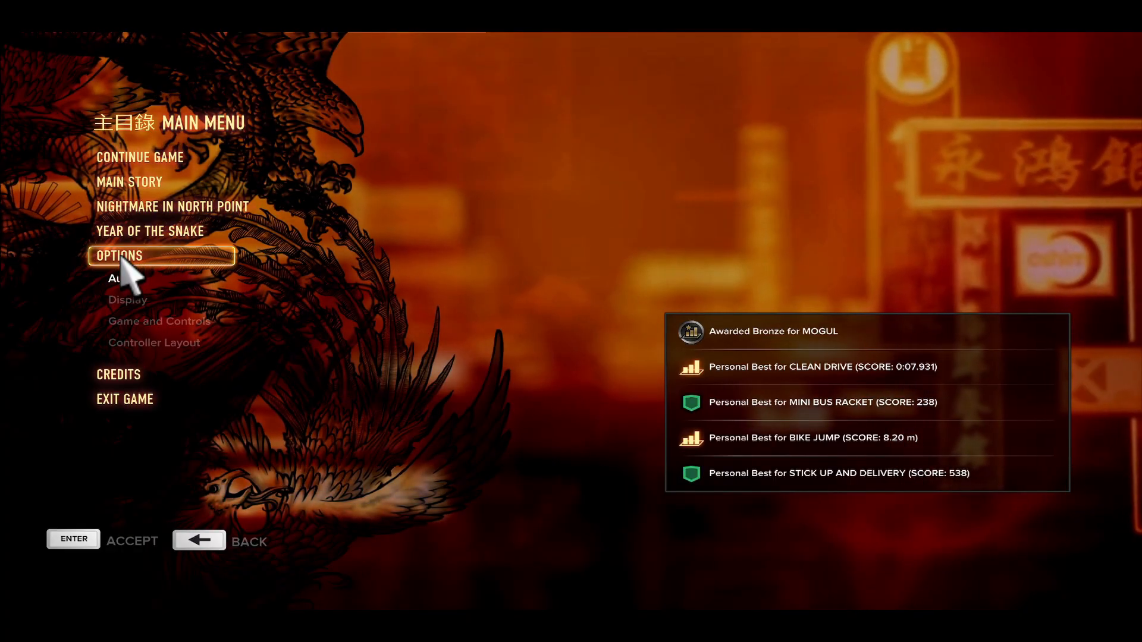
Step: Open Display options and lower the graphics level preset from Extreme
left_click(128, 299)
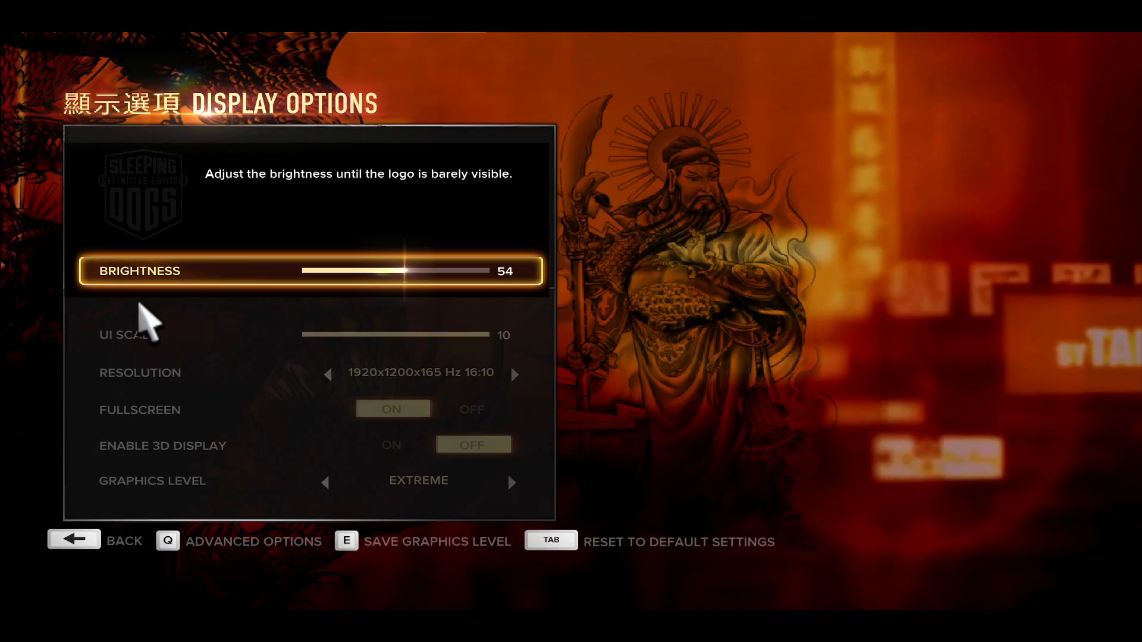
mouse_move(208, 291)
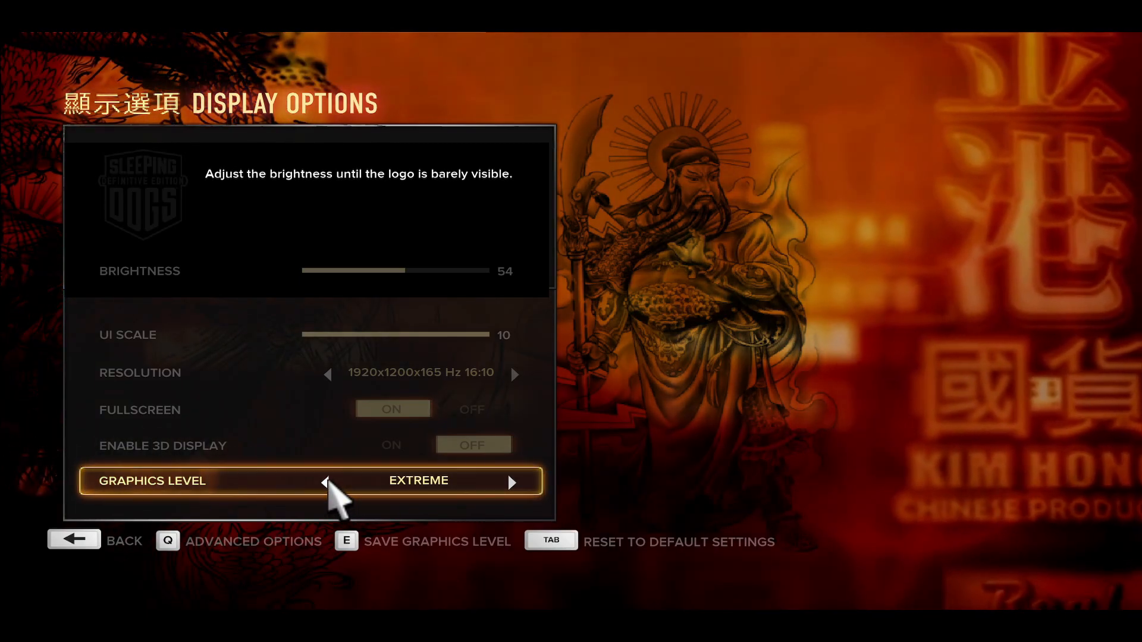
left_click(327, 482)
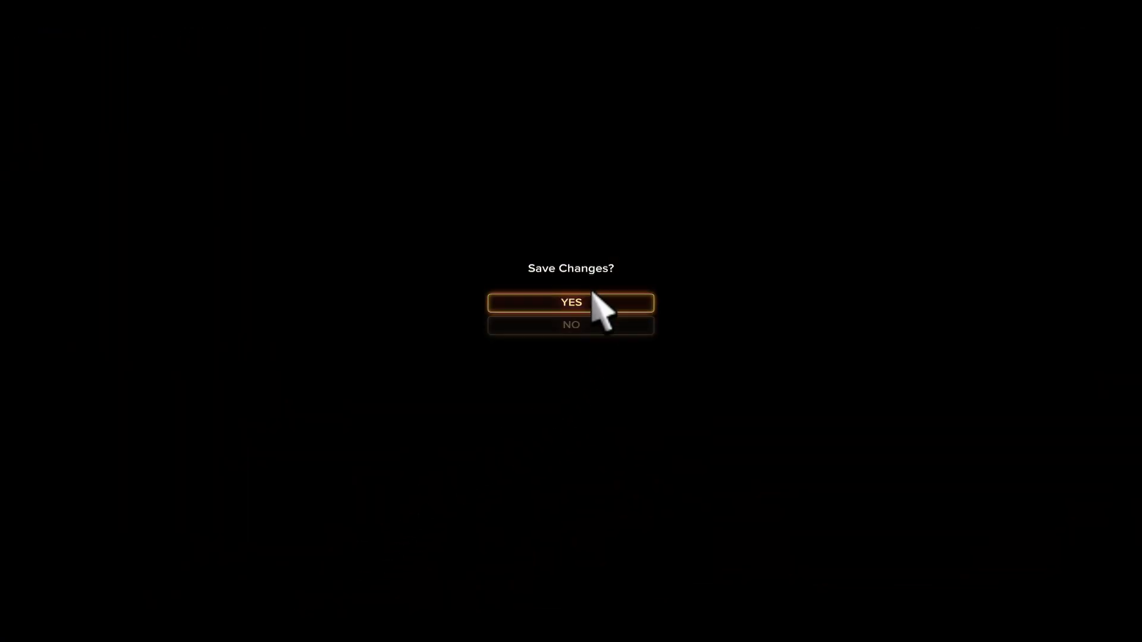
Step: Confirm saving, then step the graphics level down through Medium to Custom
left_click(571, 302)
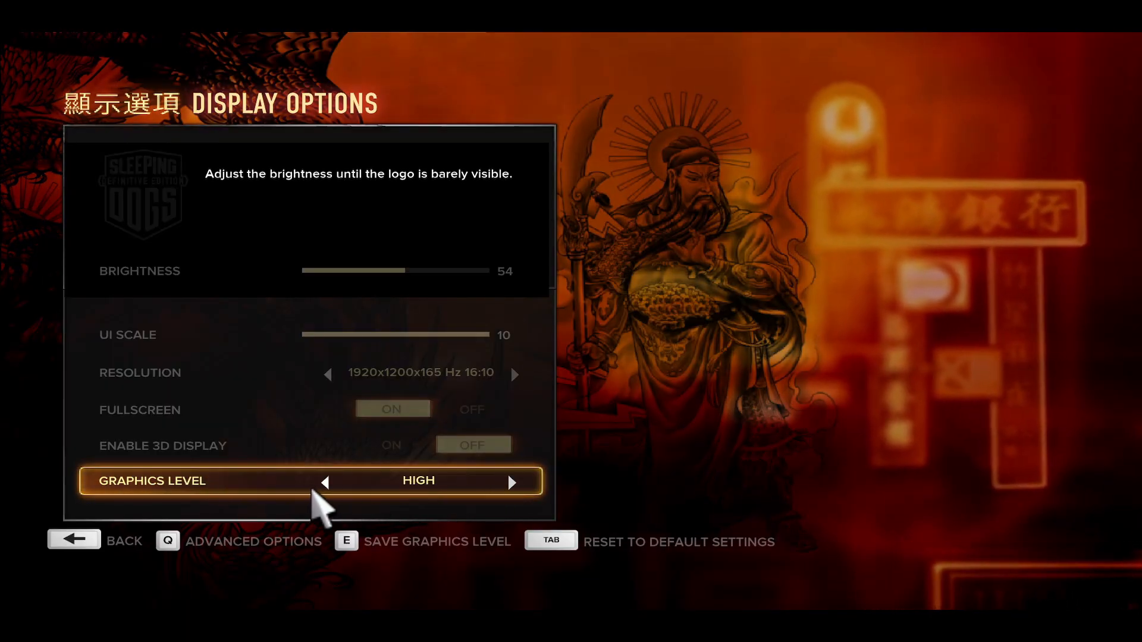
left_click(324, 483)
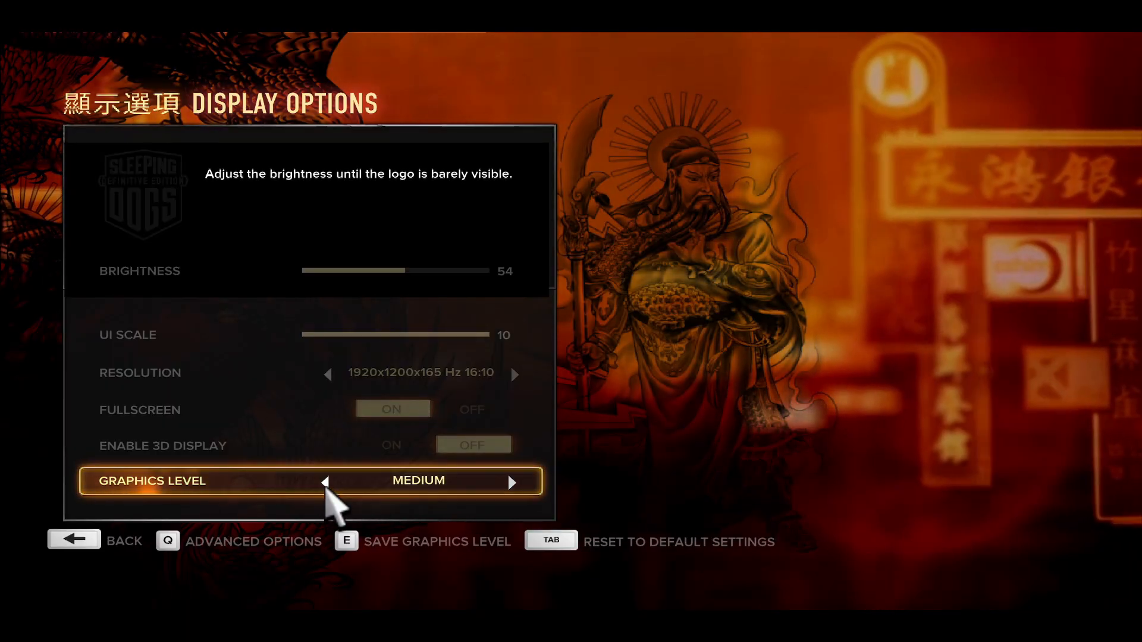
left_click(512, 481)
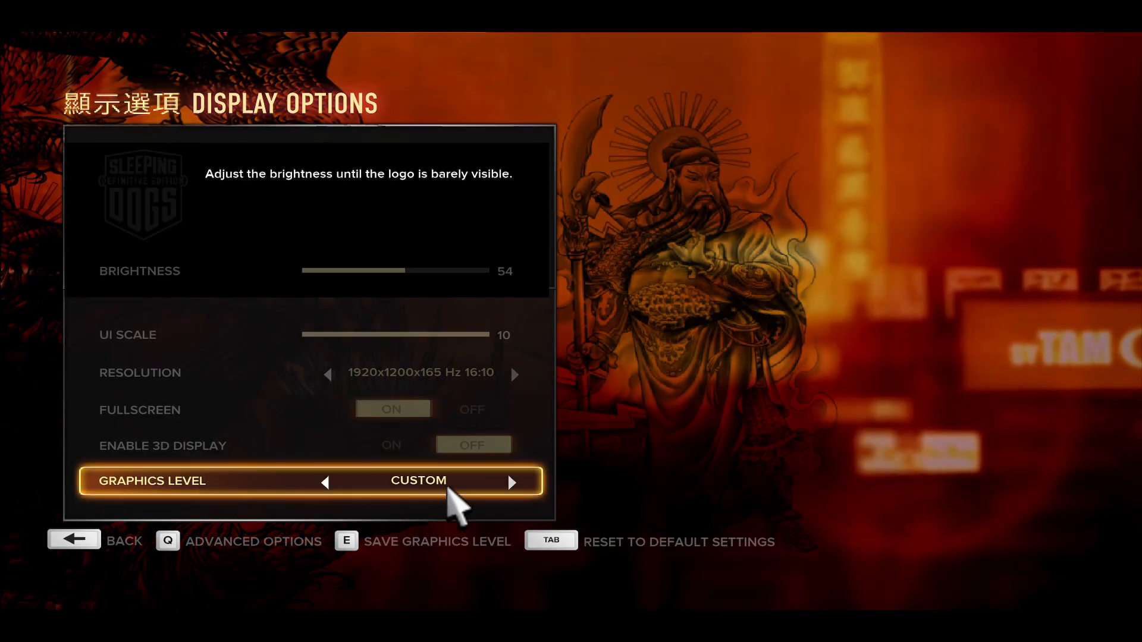
mouse_move(259, 561)
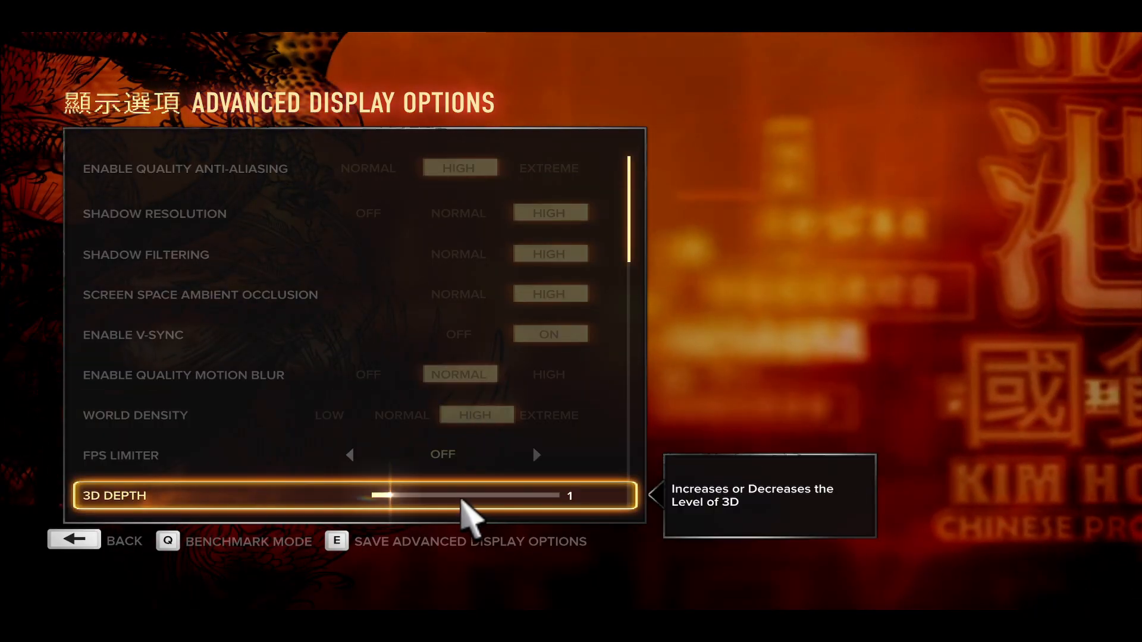
mouse_move(195, 554)
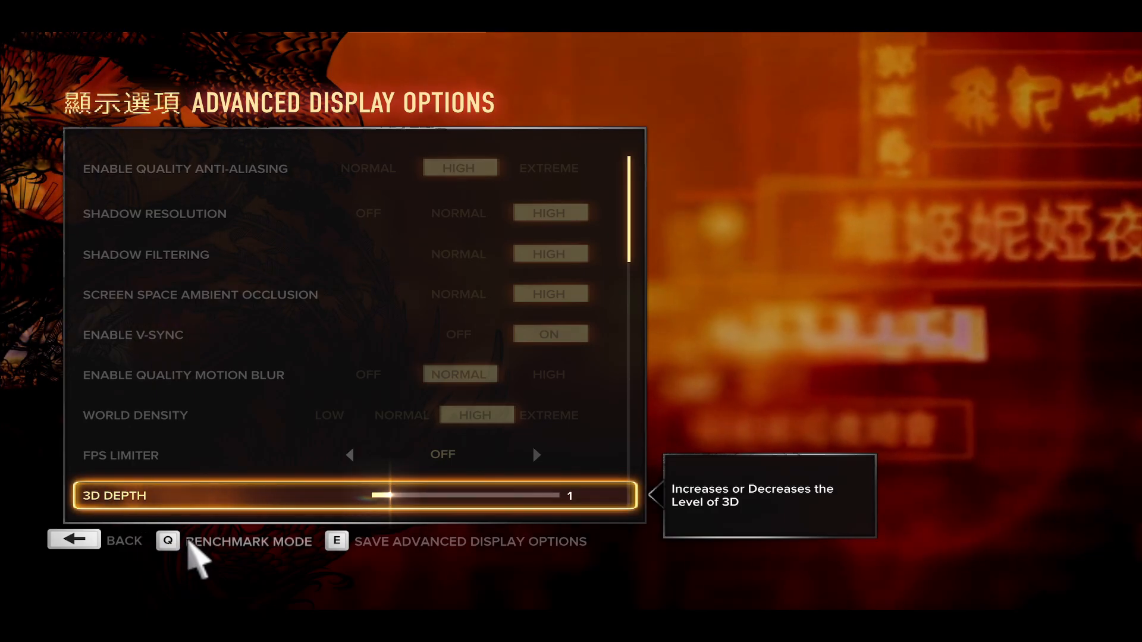
mouse_move(492, 339)
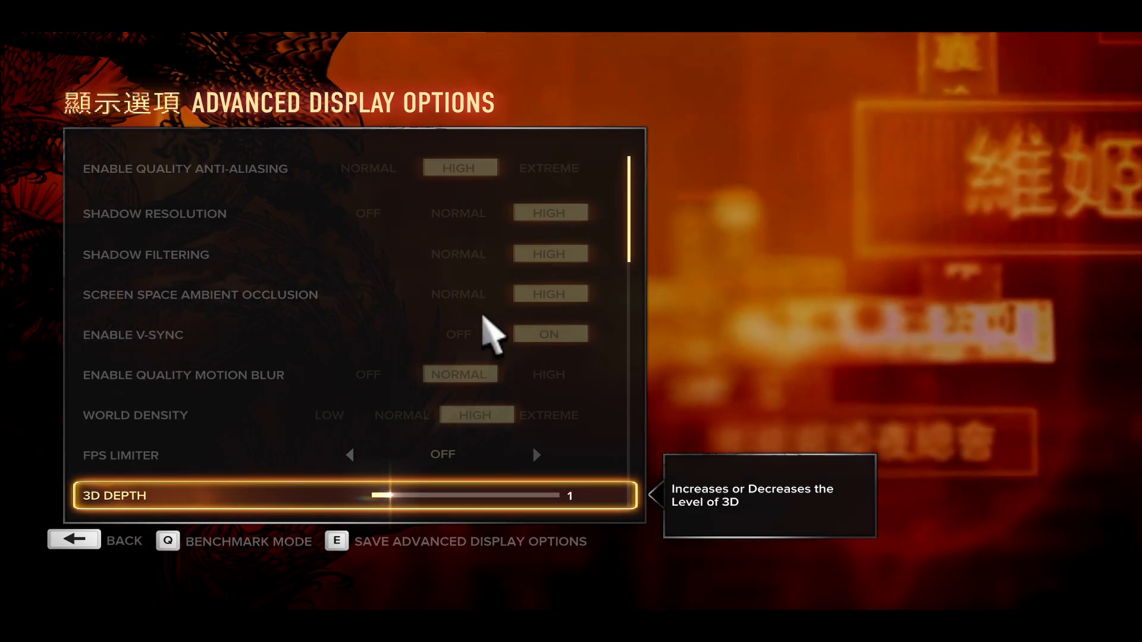
Step: Save the adjusted advanced display options, bringing up the Save Changes prompt
key("e")
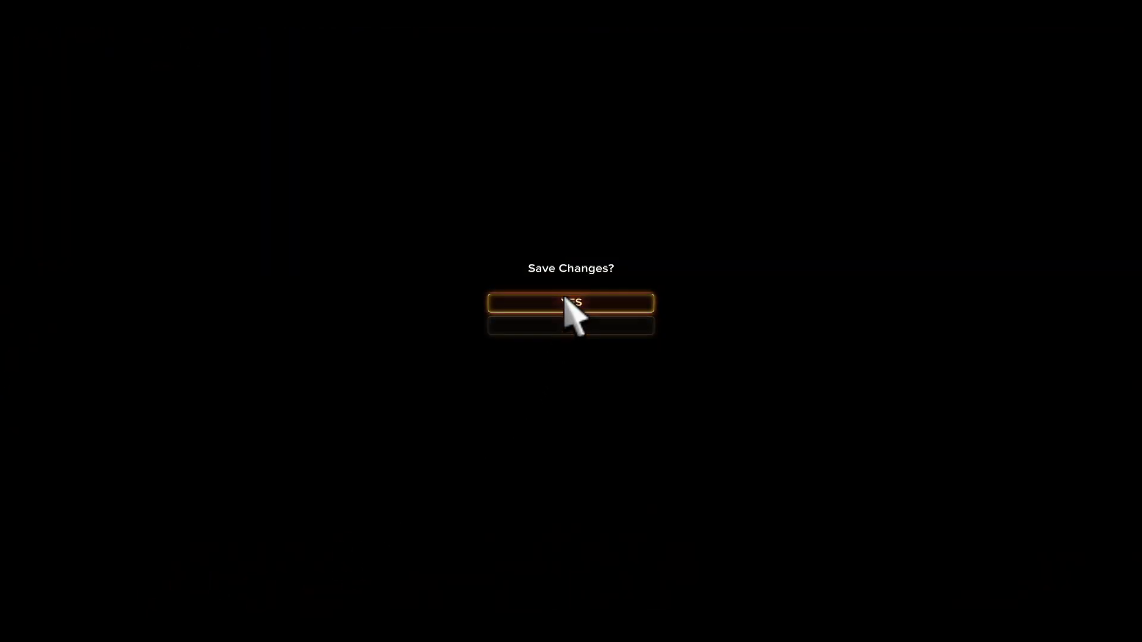
Step: Answer YES to save the advanced display changes
left_click(571, 303)
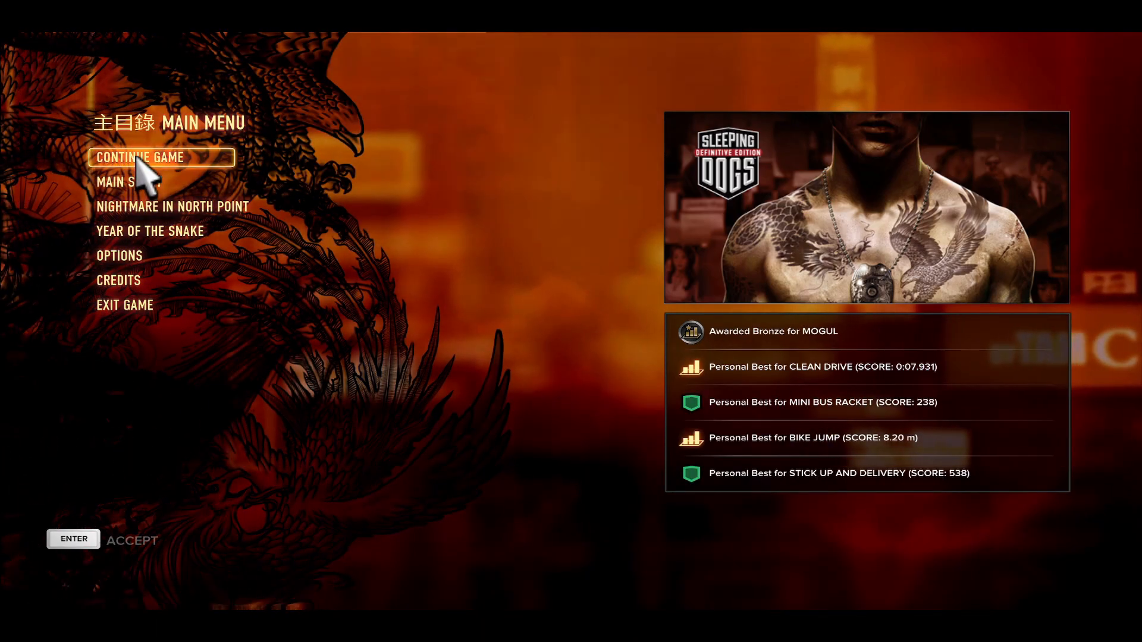
mouse_move(508, 477)
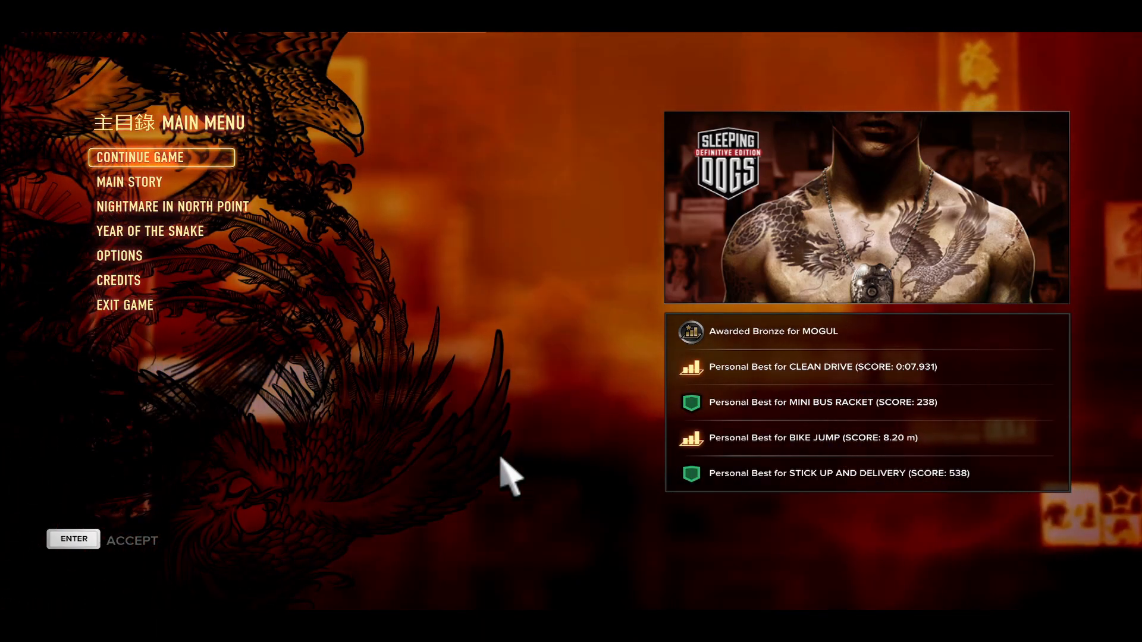